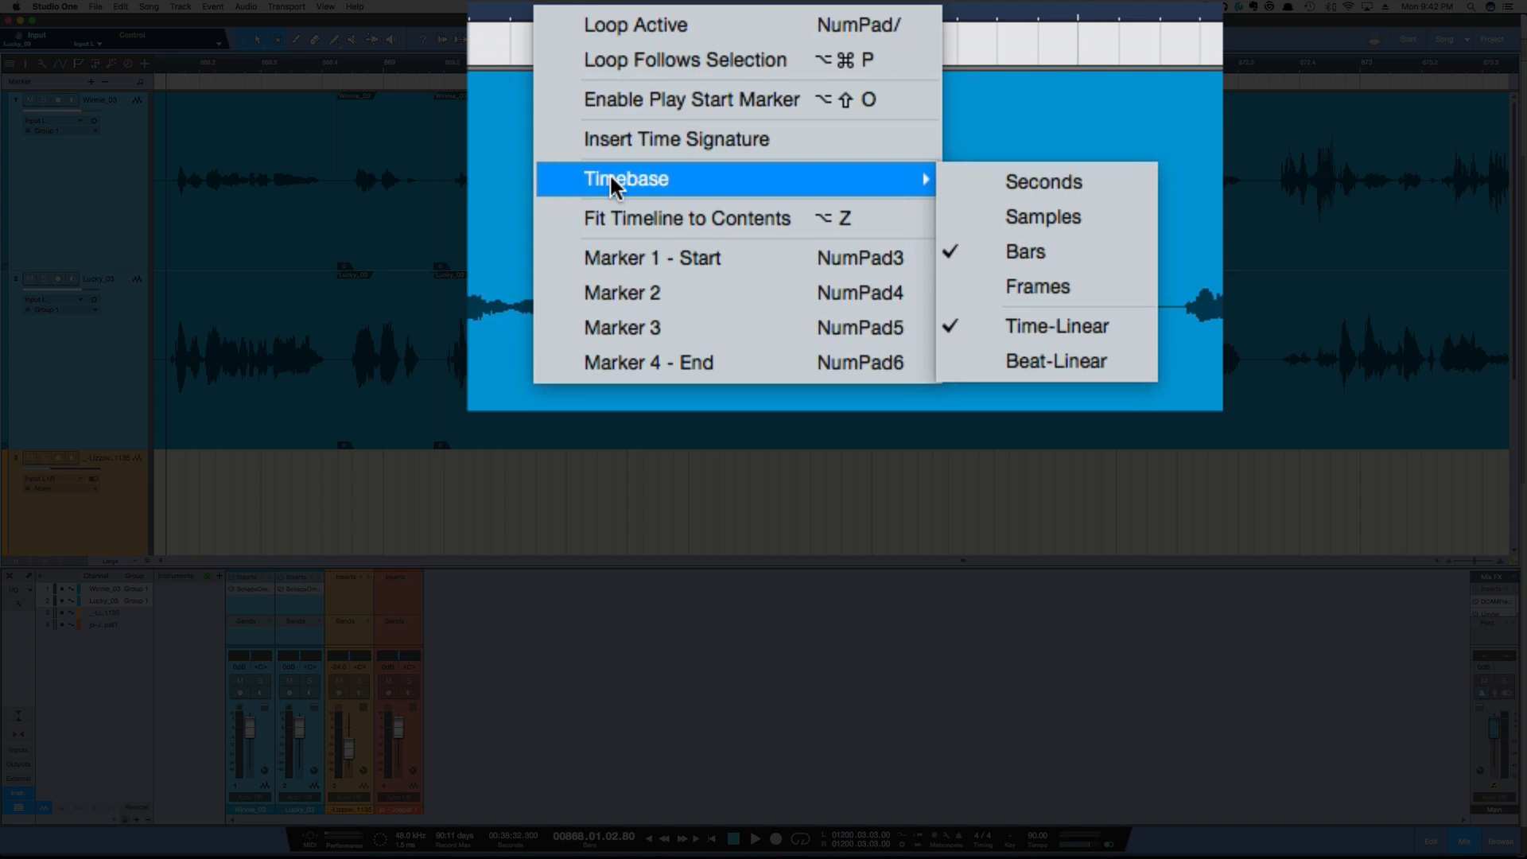
mouse_move(1030, 195)
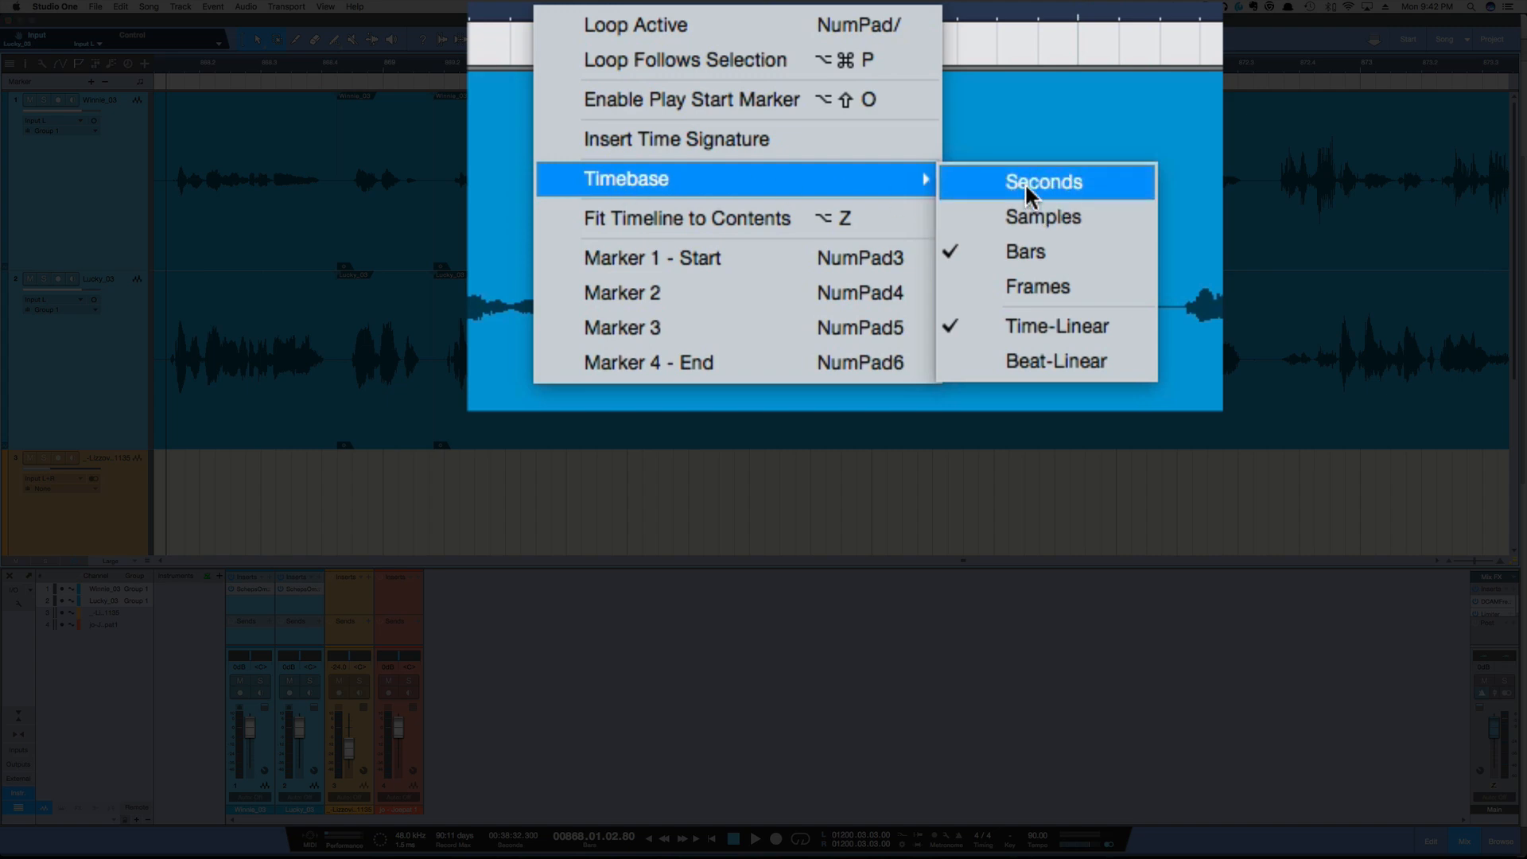
- Set the timeline ruler's timebase to Seconds
left_click(1041, 182)
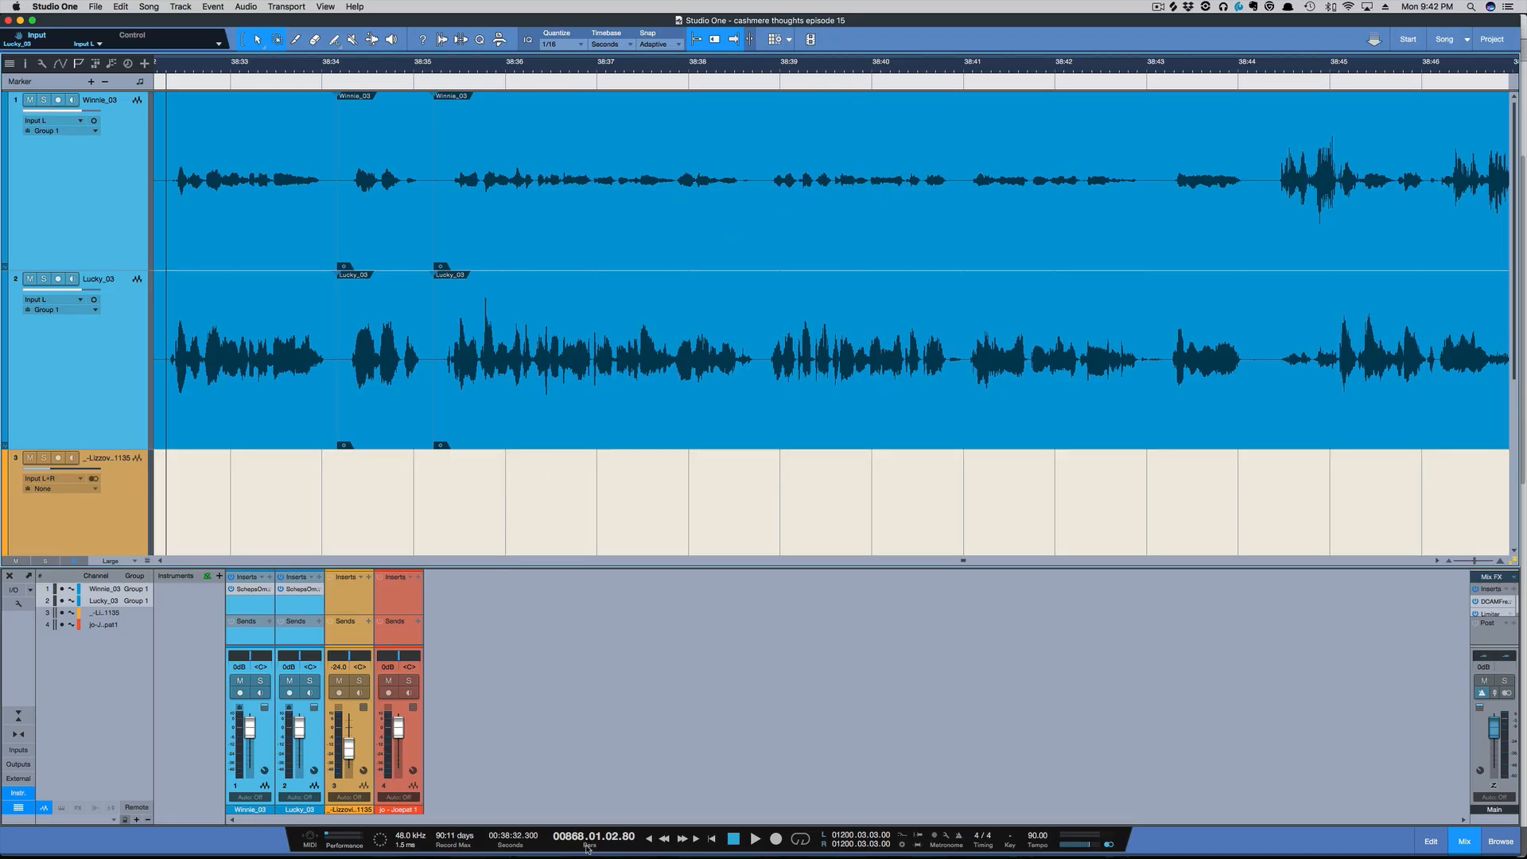
right_click(589, 840)
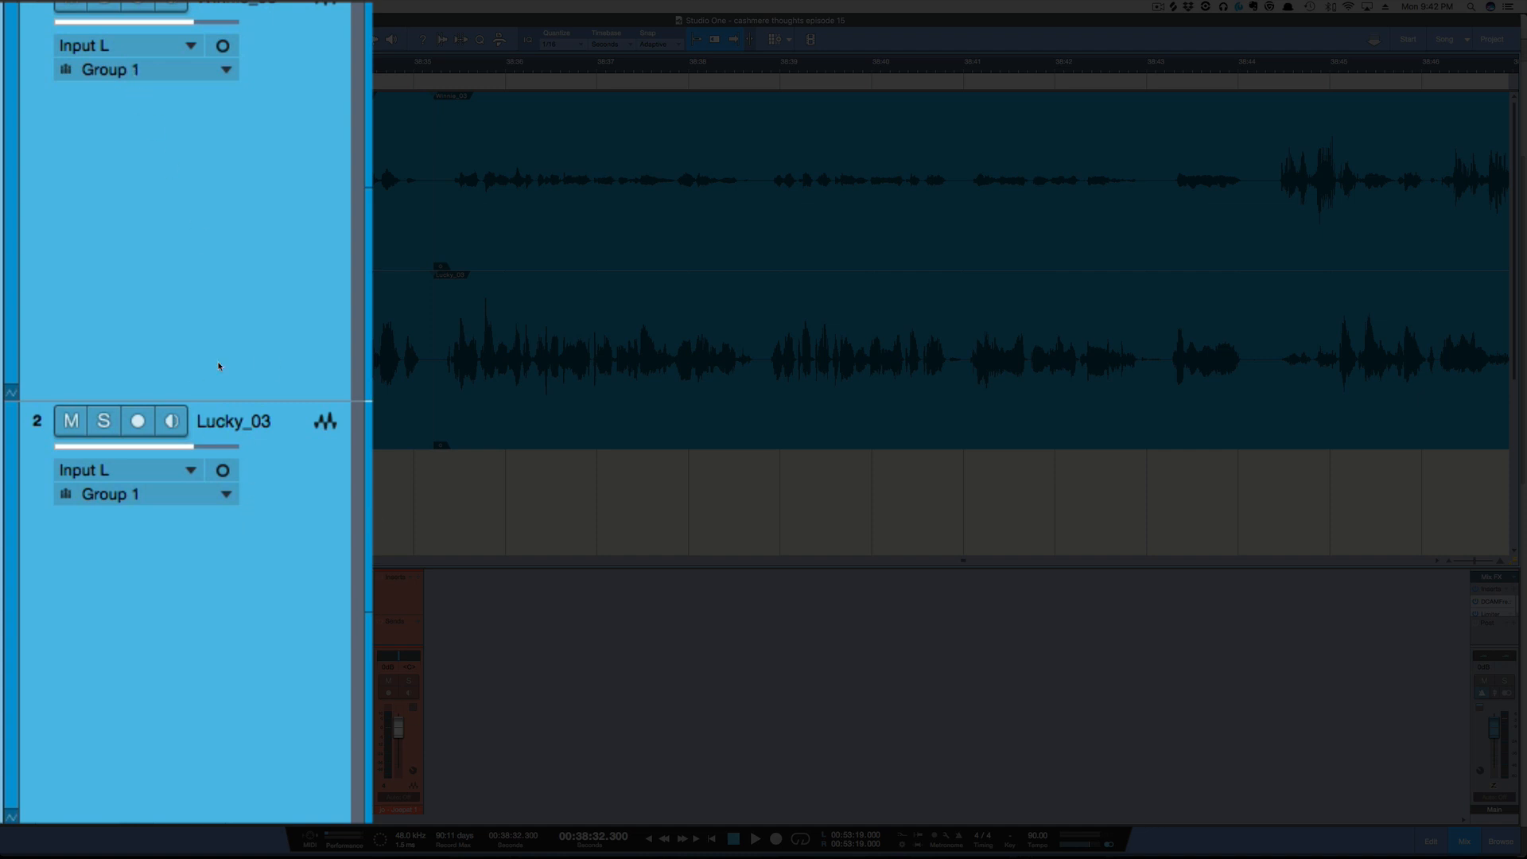
mouse_move(271, 275)
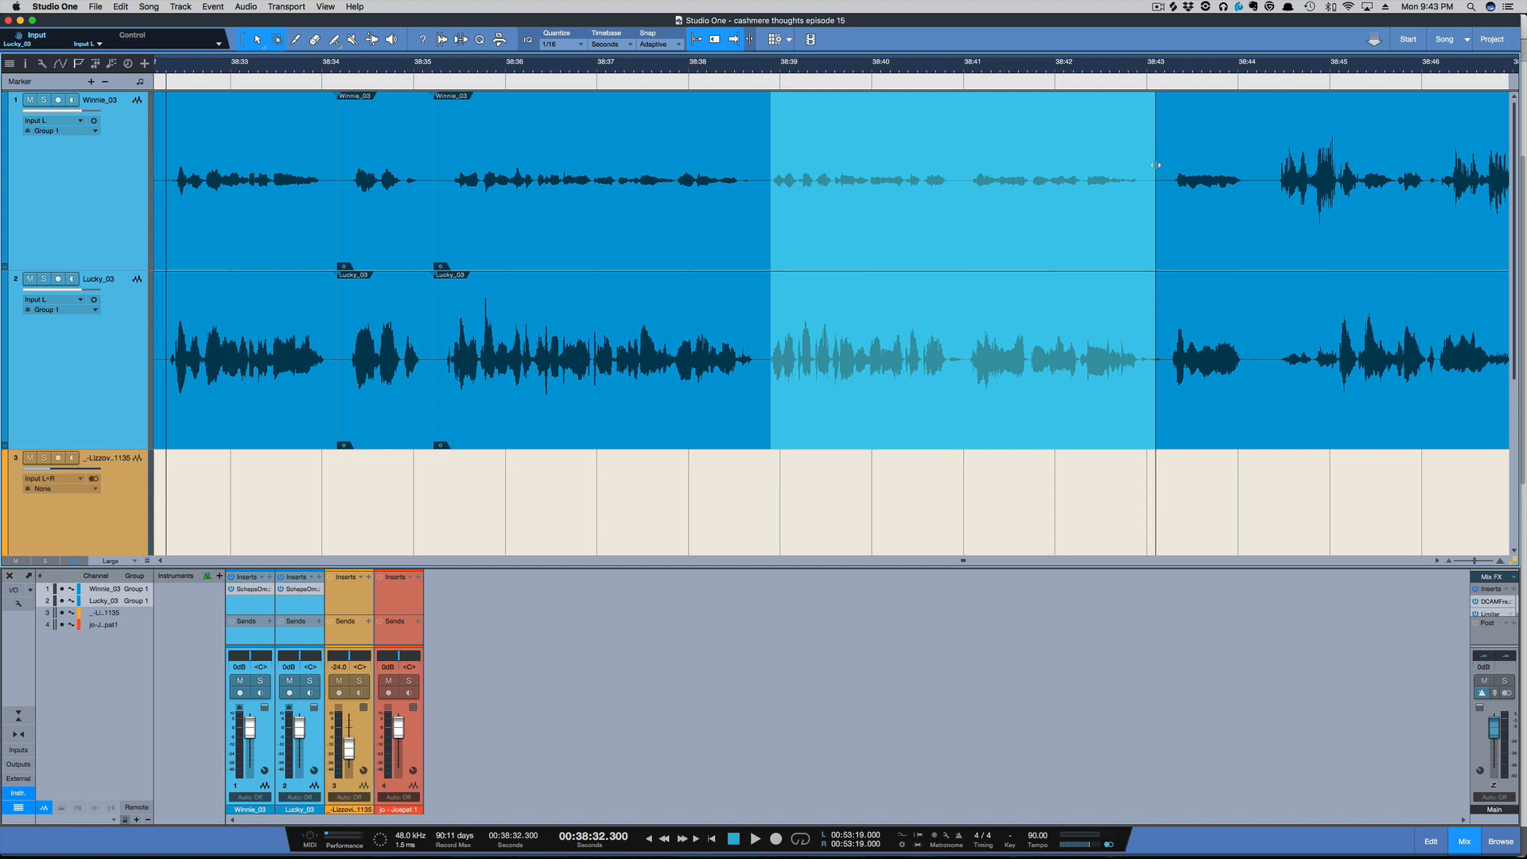
mouse_move(1134, 160)
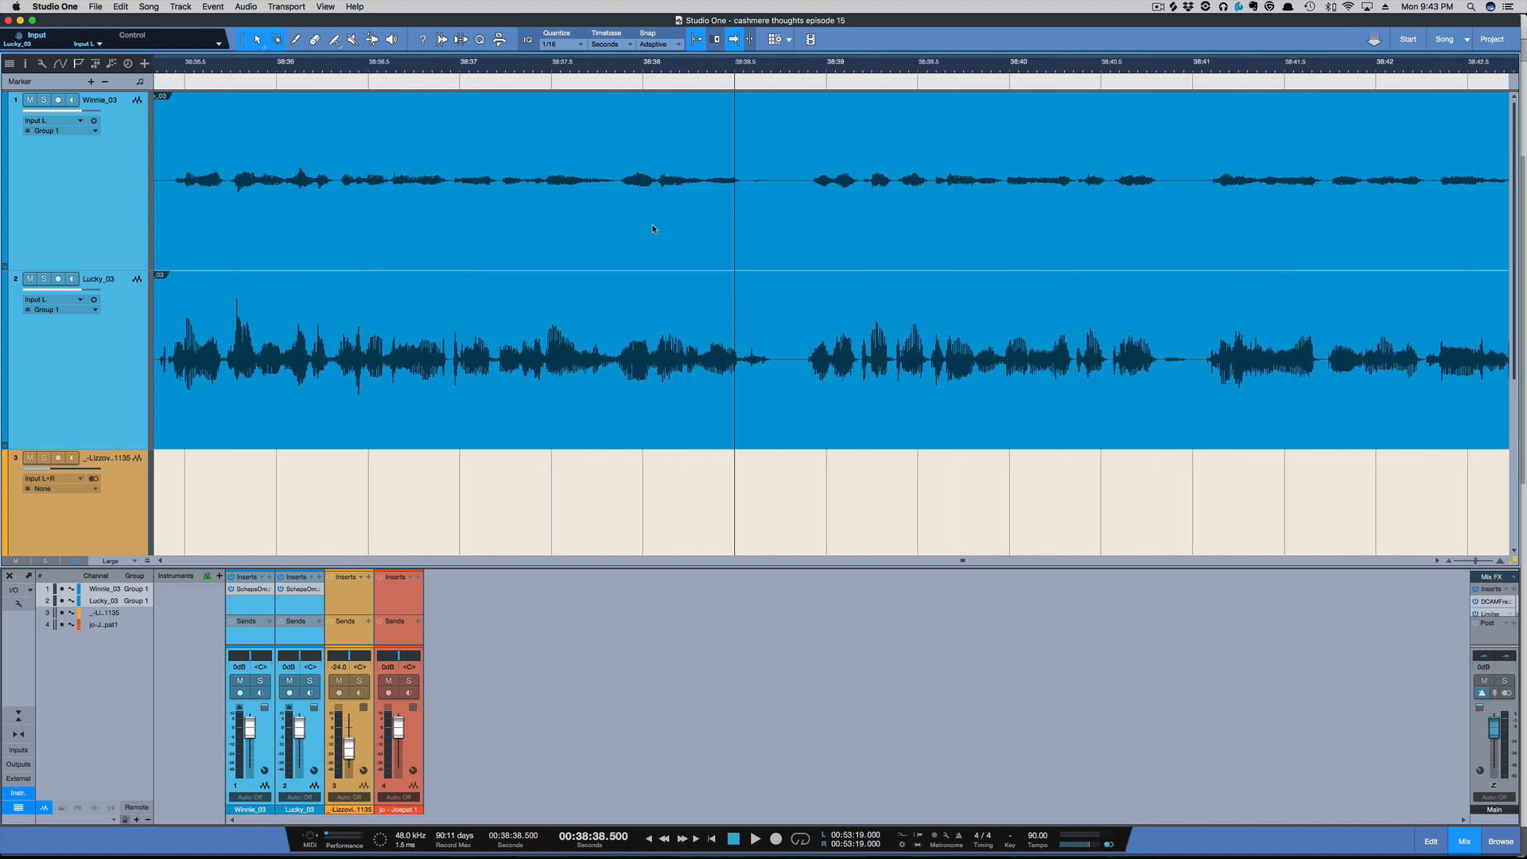
mouse_move(719, 248)
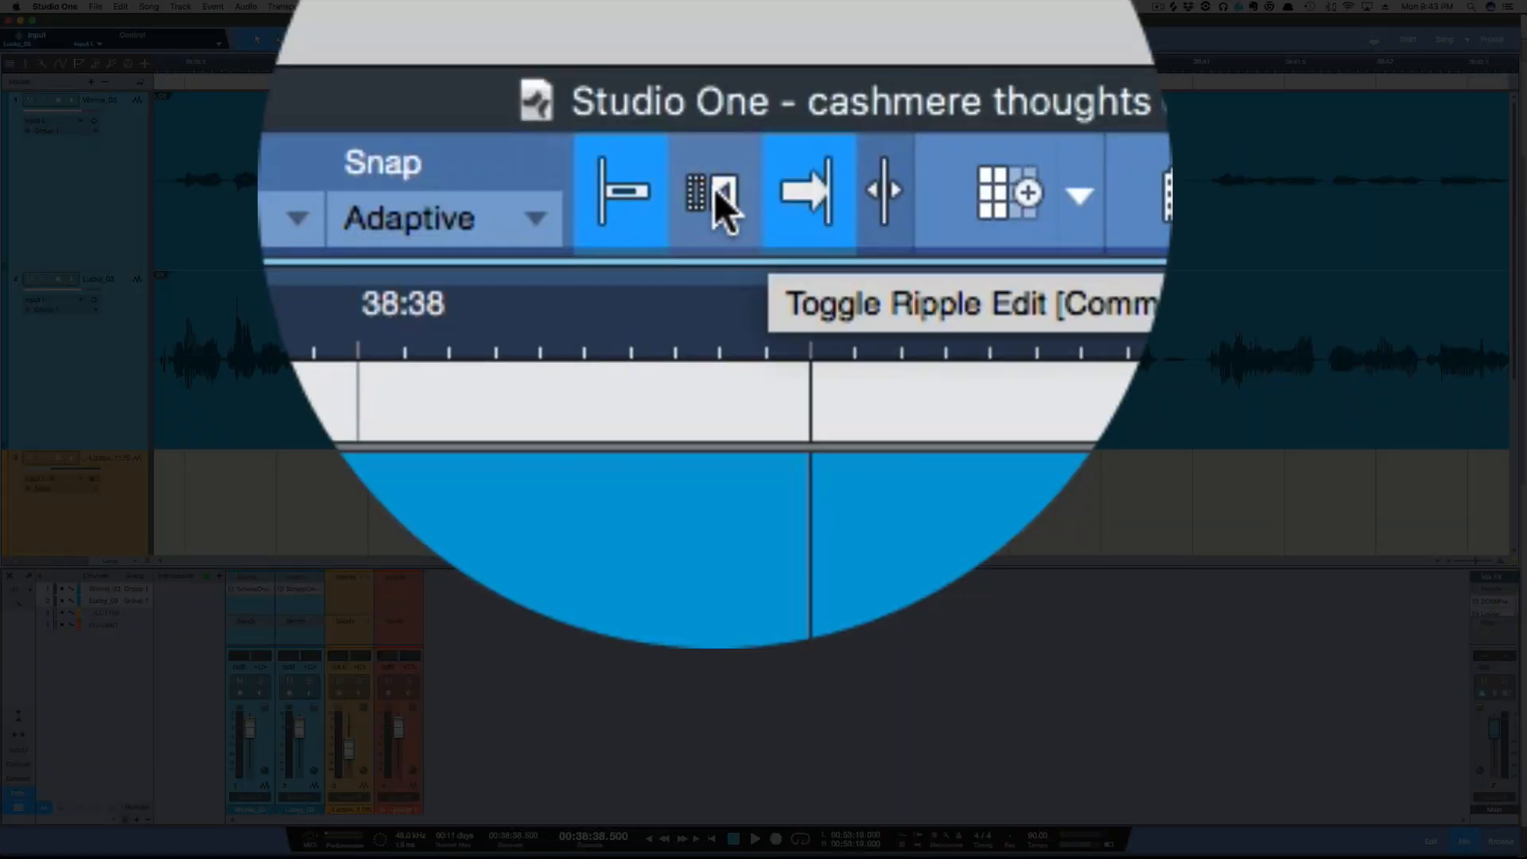
- Enable Toggle Ripple Edit in the toolbar beside the Snap settings
left_click(714, 191)
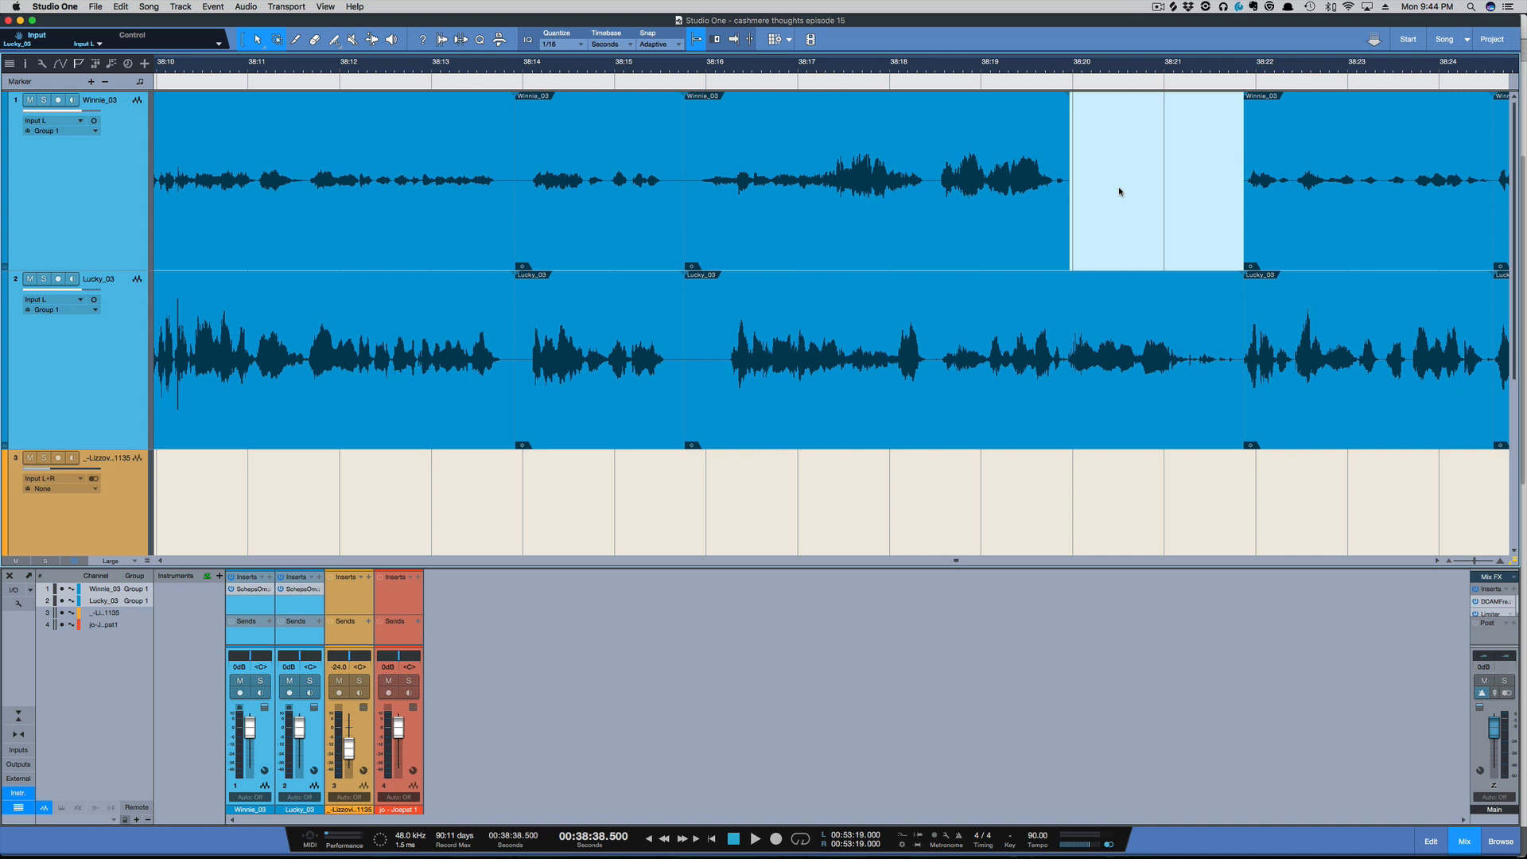
mouse_move(691, 66)
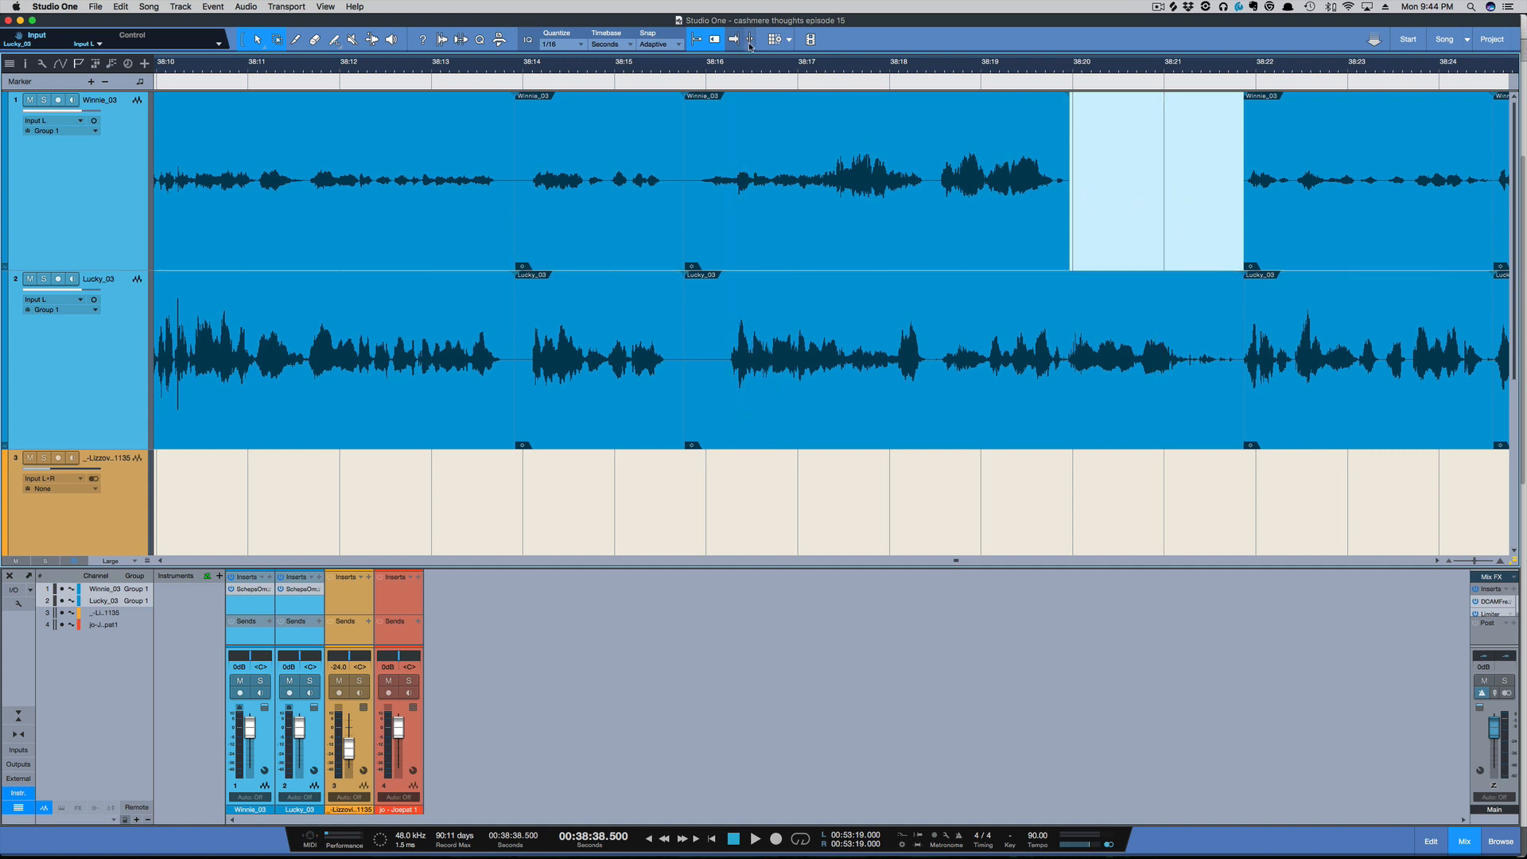
mouse_move(750, 43)
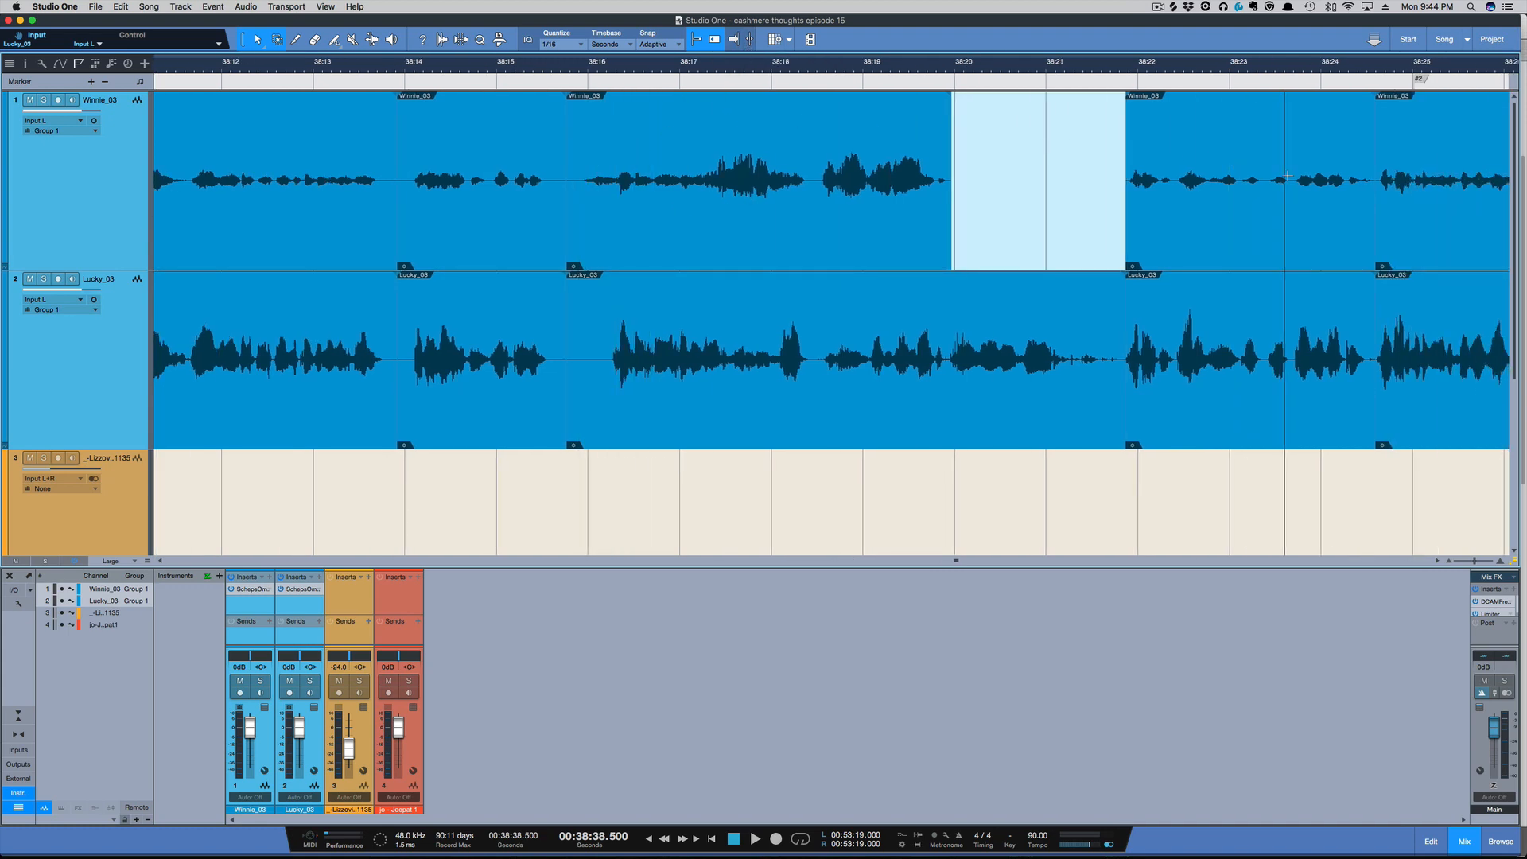
- Scroll to about 38:26.5 and mark the start of the cut on both speaker tracks
scroll("right", 3)
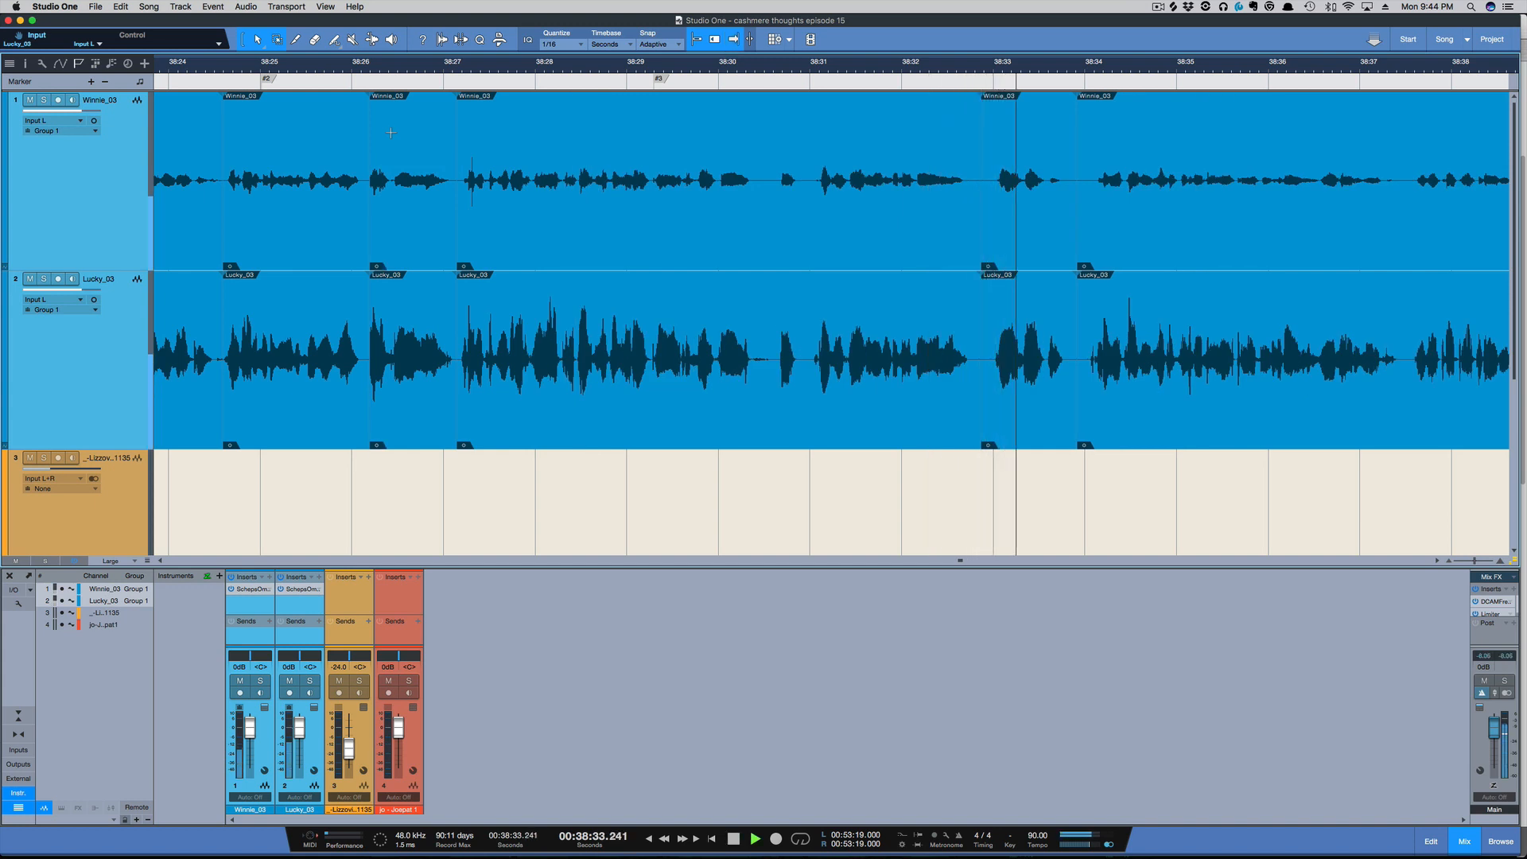
left_click(754, 838)
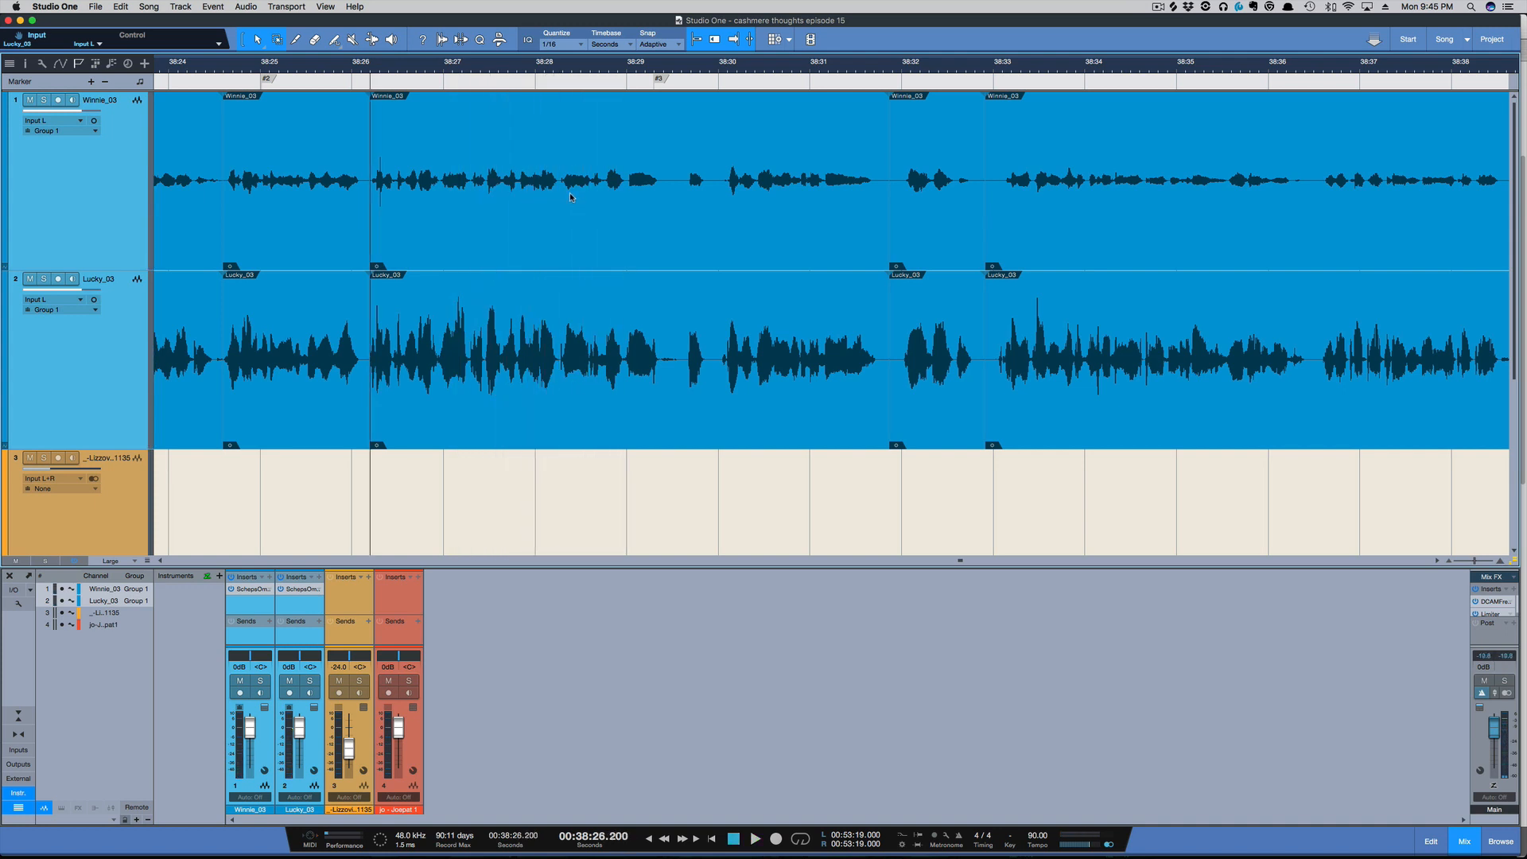
mouse_move(564, 184)
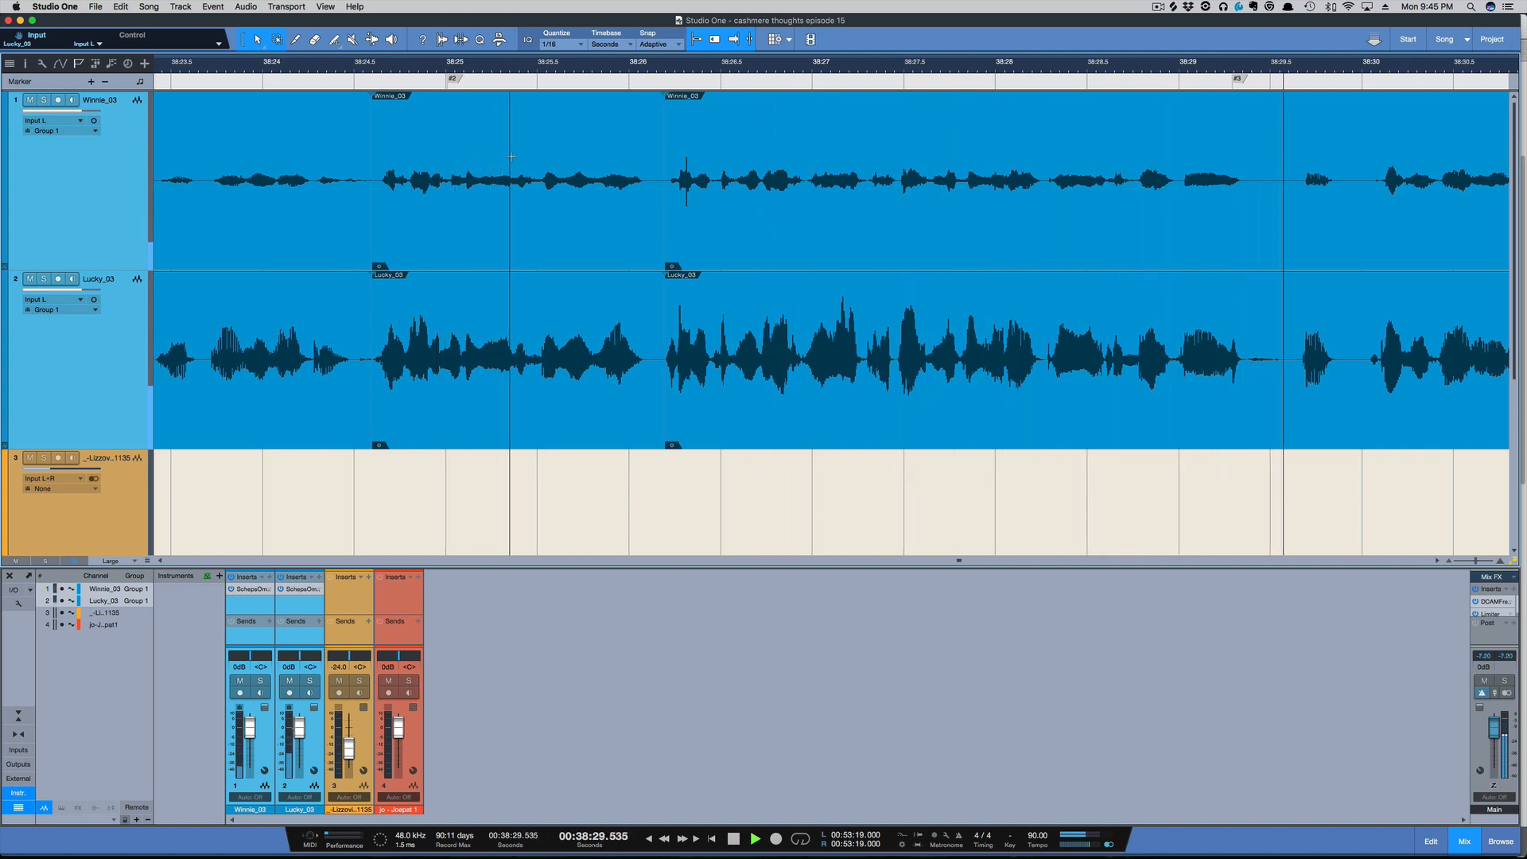
- Ripple-delete the 38:26–38:26.8 passage from both grouped speaker tracks
scroll("right", 3)
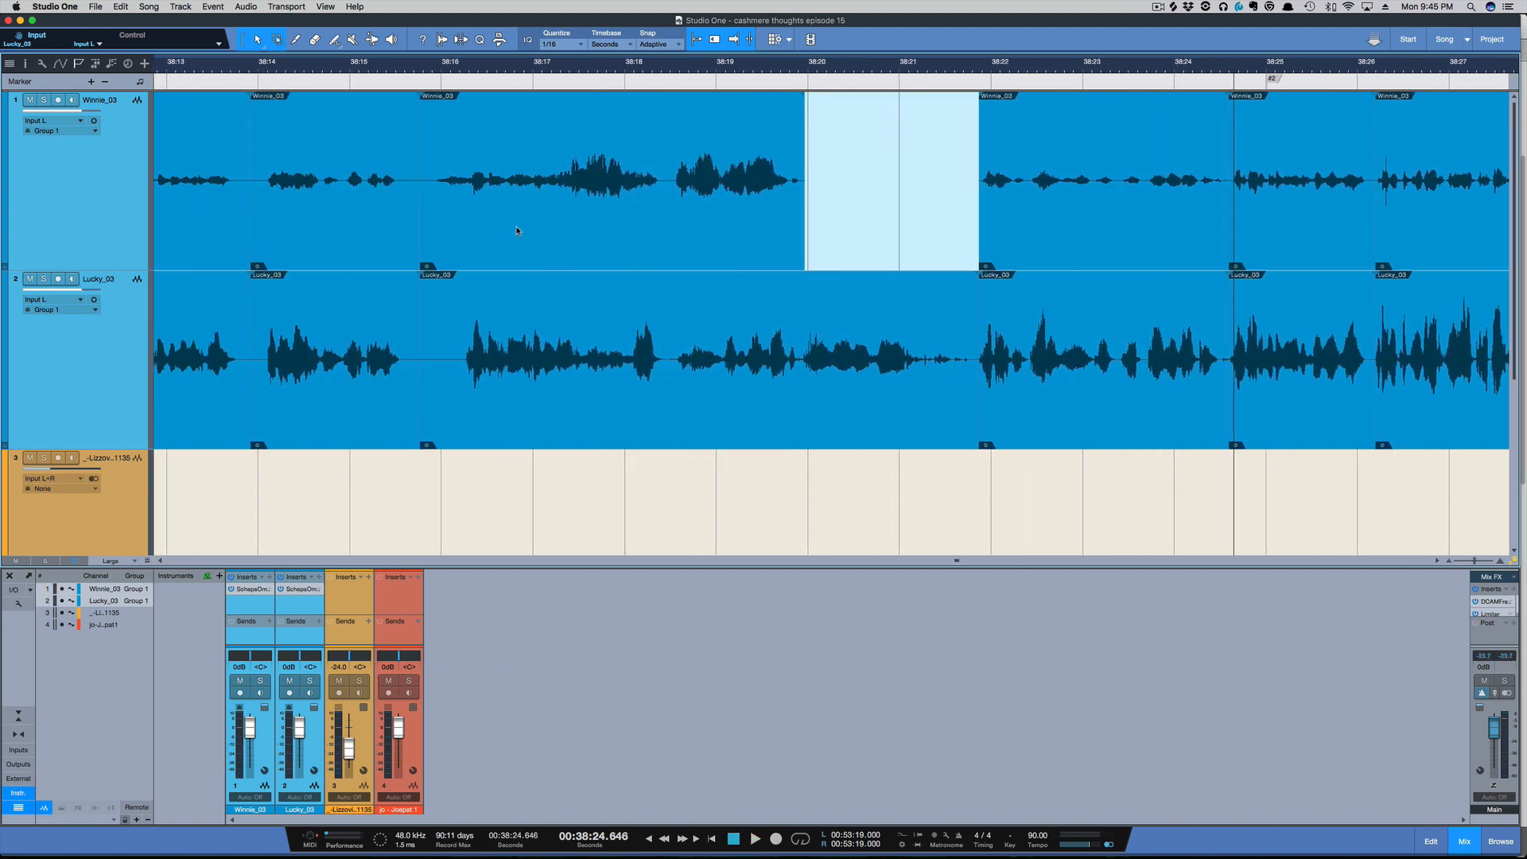
scroll("right", 3)
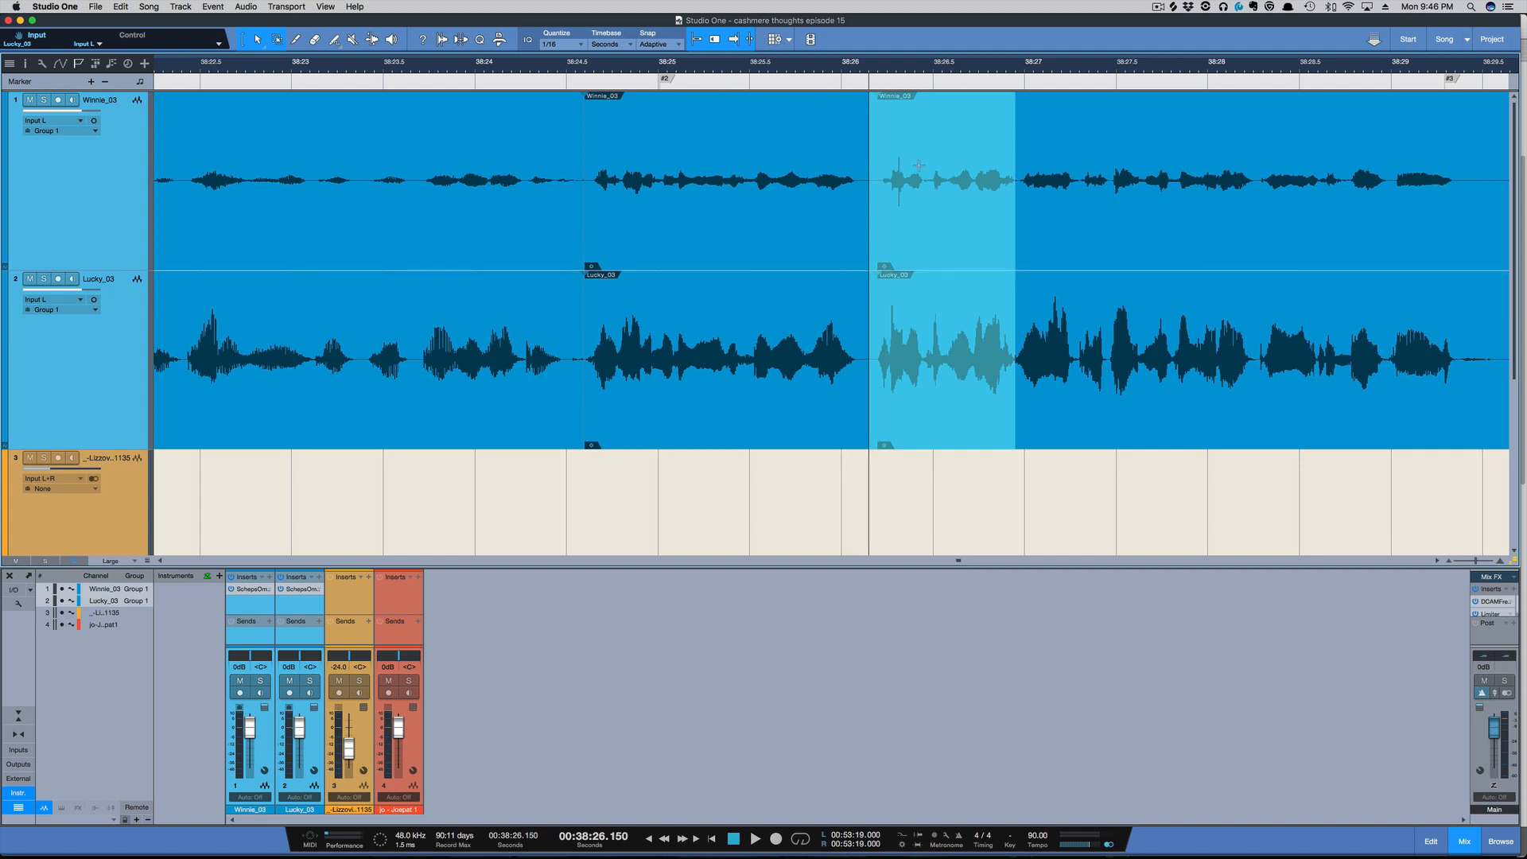
mouse_move(942, 222)
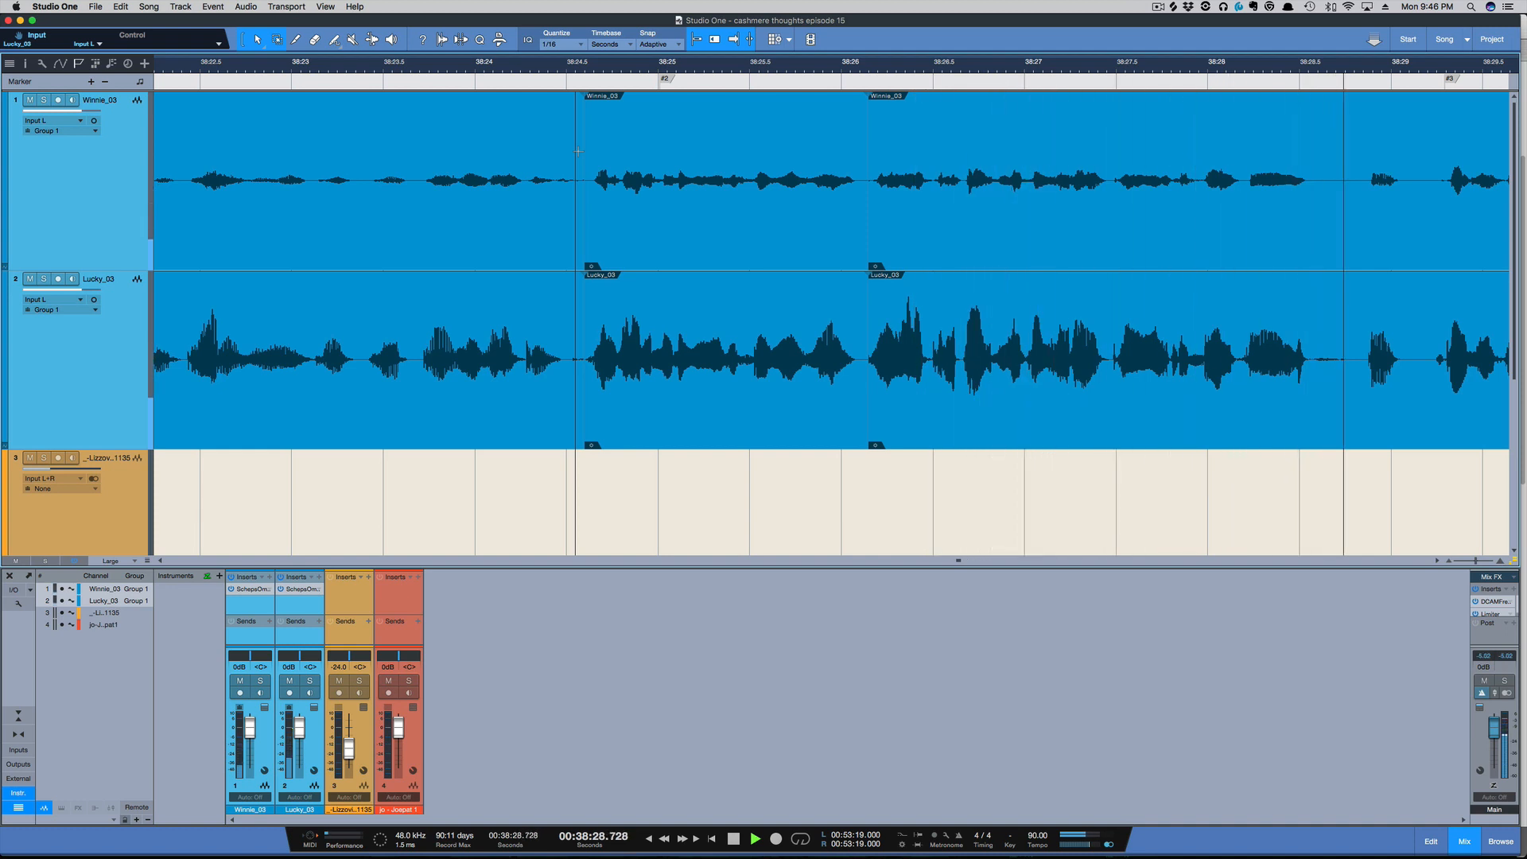
left_click(753, 838)
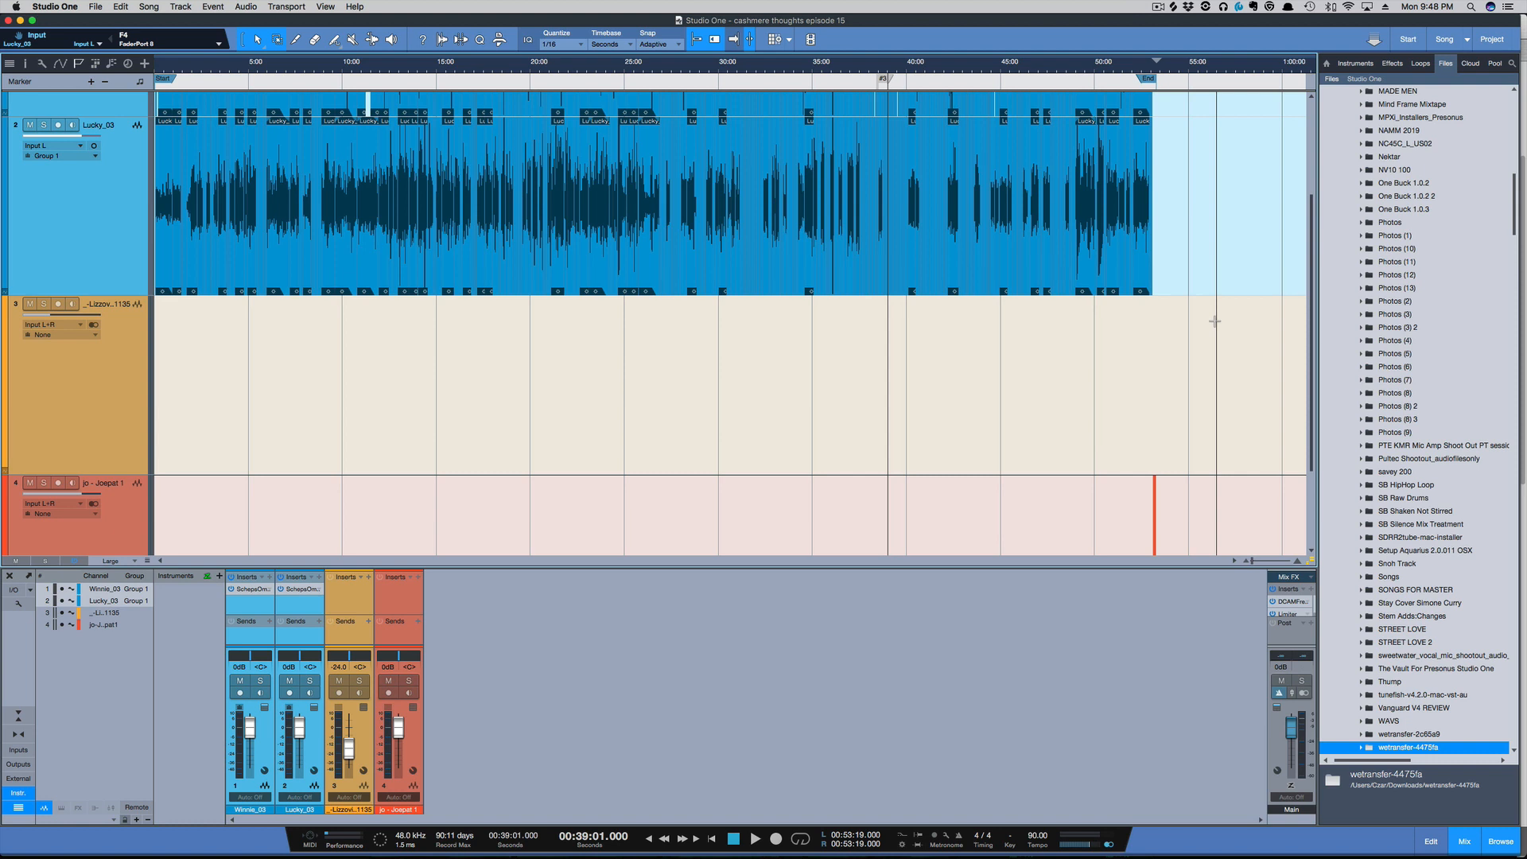
- Drag the He Is stem files onto tracks 3 and 4 at 5:00
scroll("up", 3)
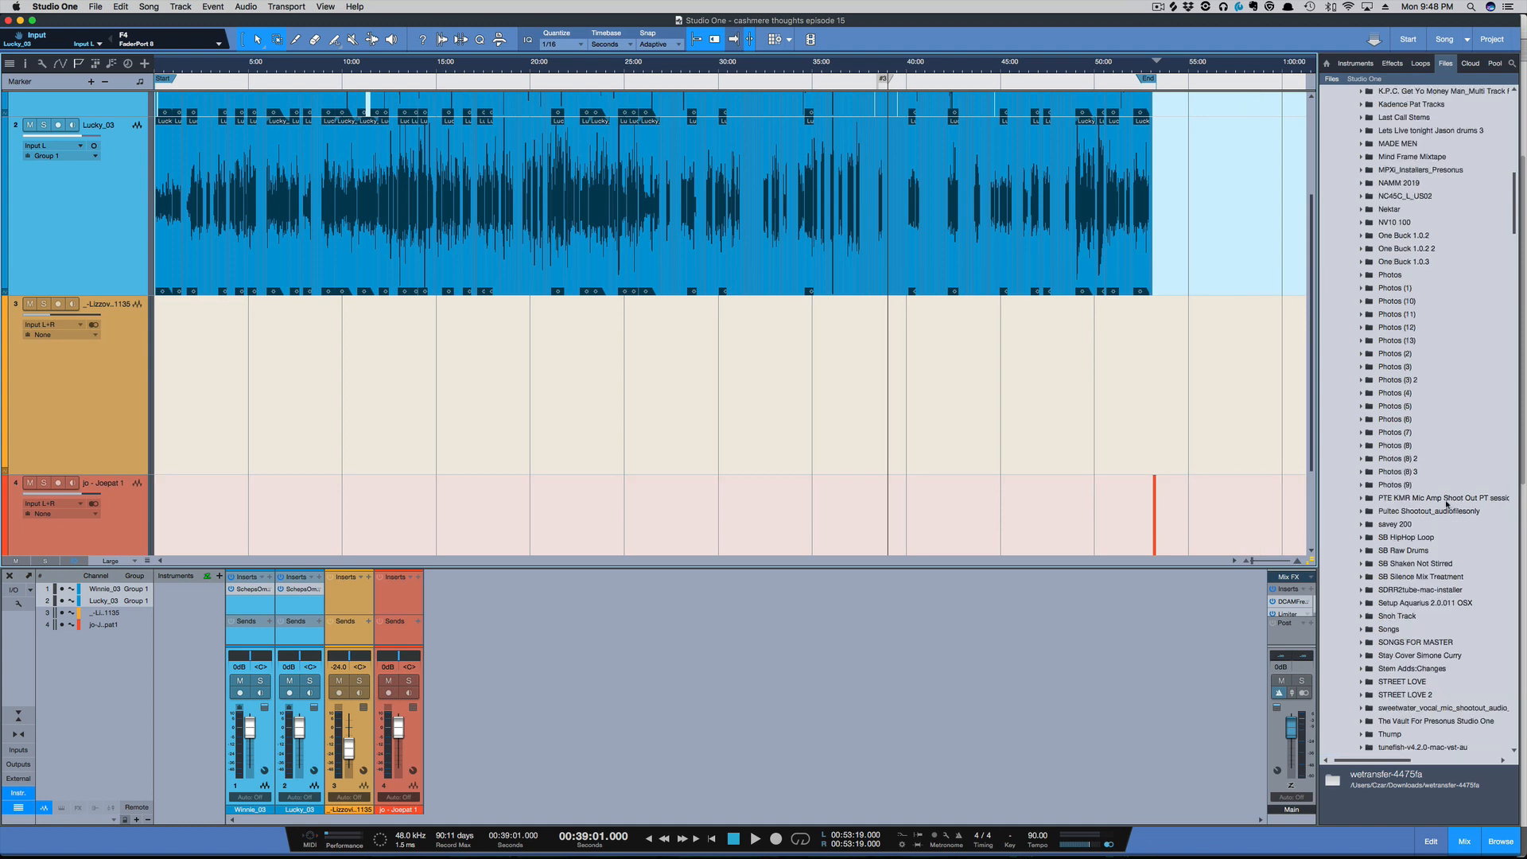
scroll("up", 3)
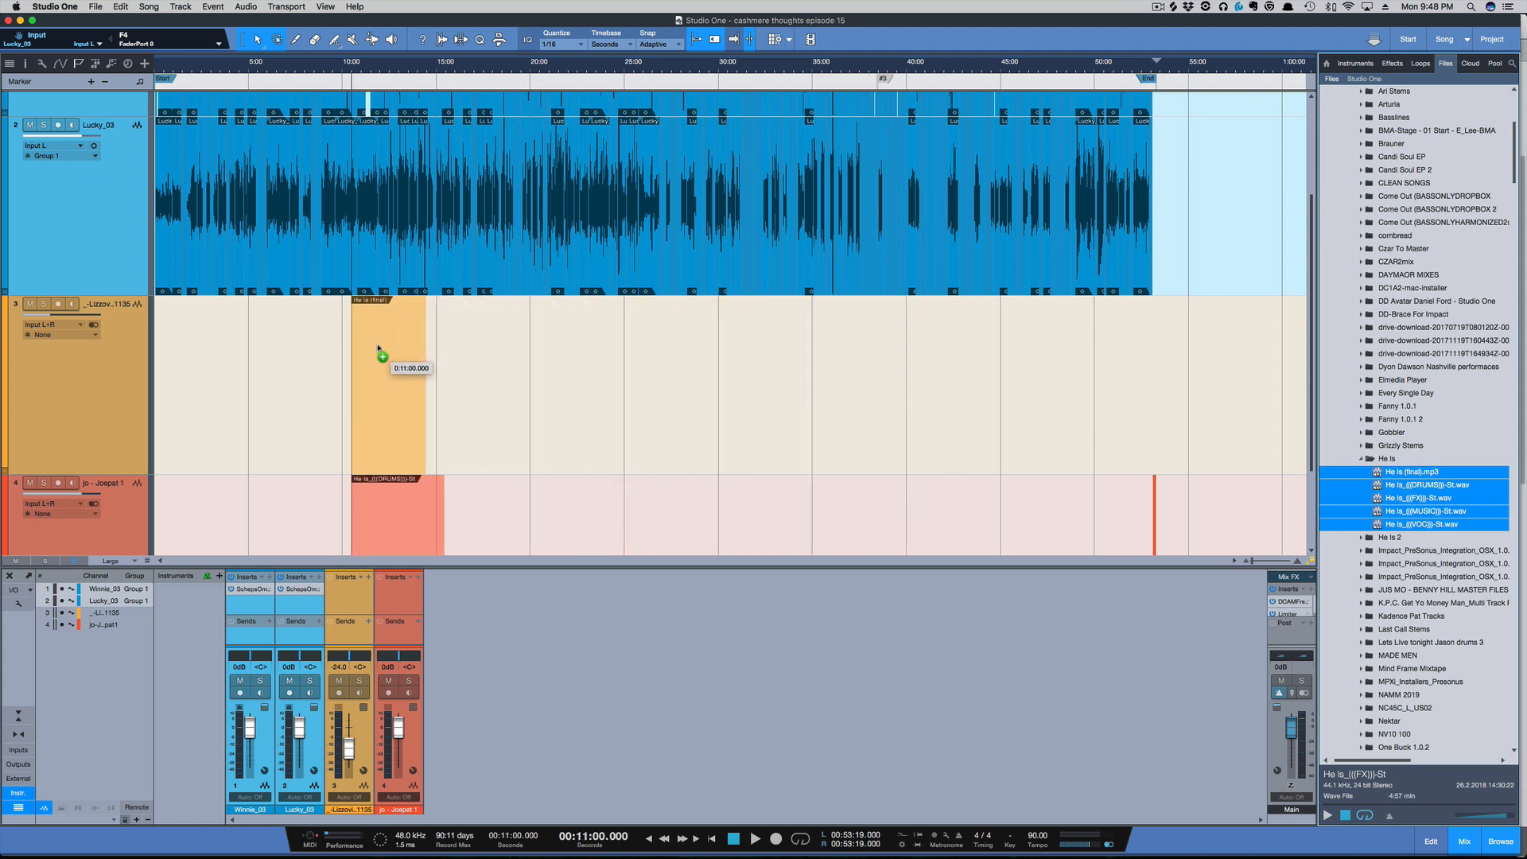
left_click_drag(380, 355, 278, 351)
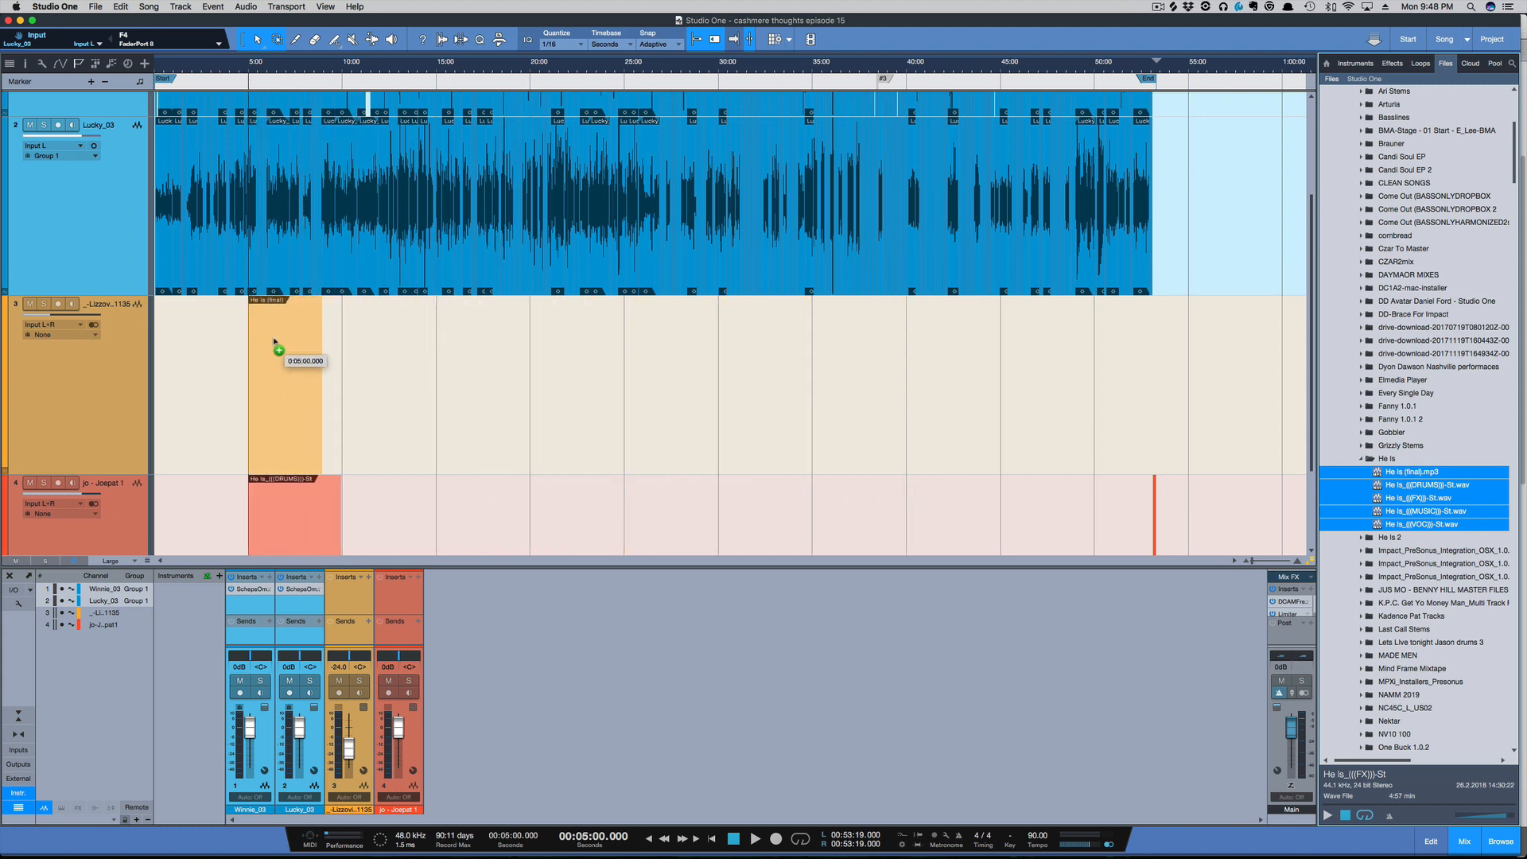